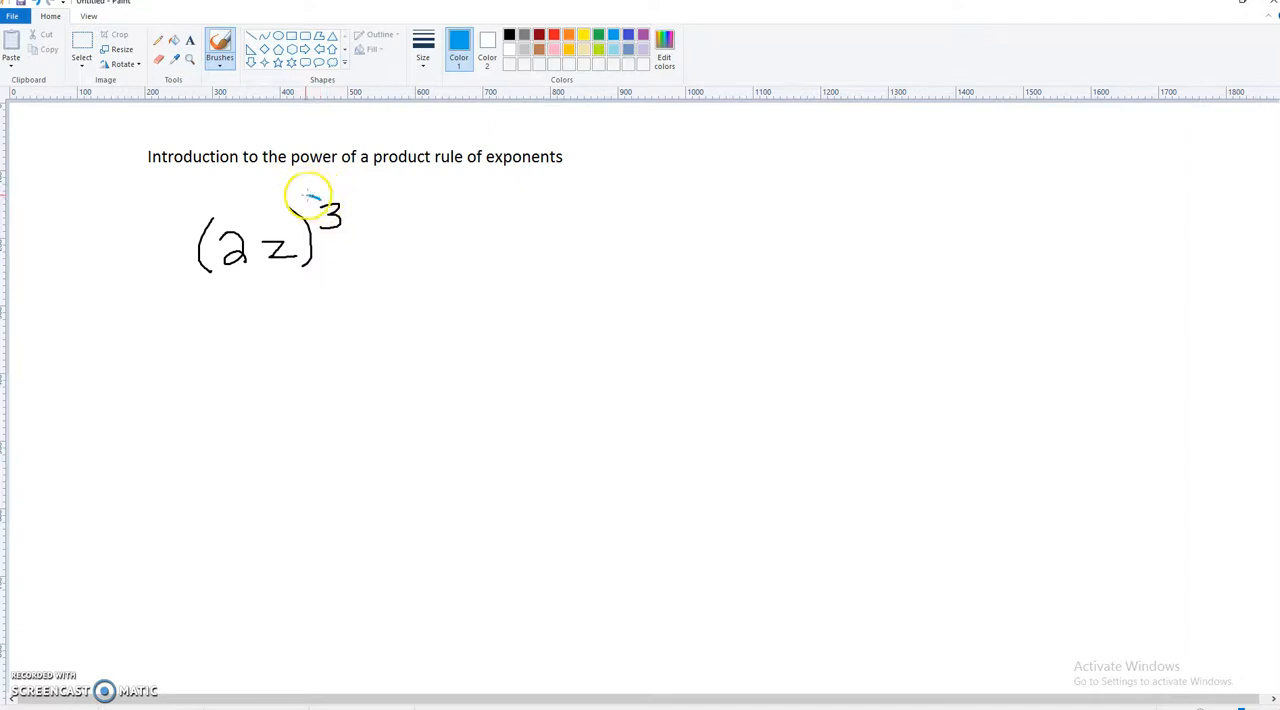
Step: Draw two blue curved arrows from the exponent 3 to the 2 and to the z
drag(320, 200, 236, 204)
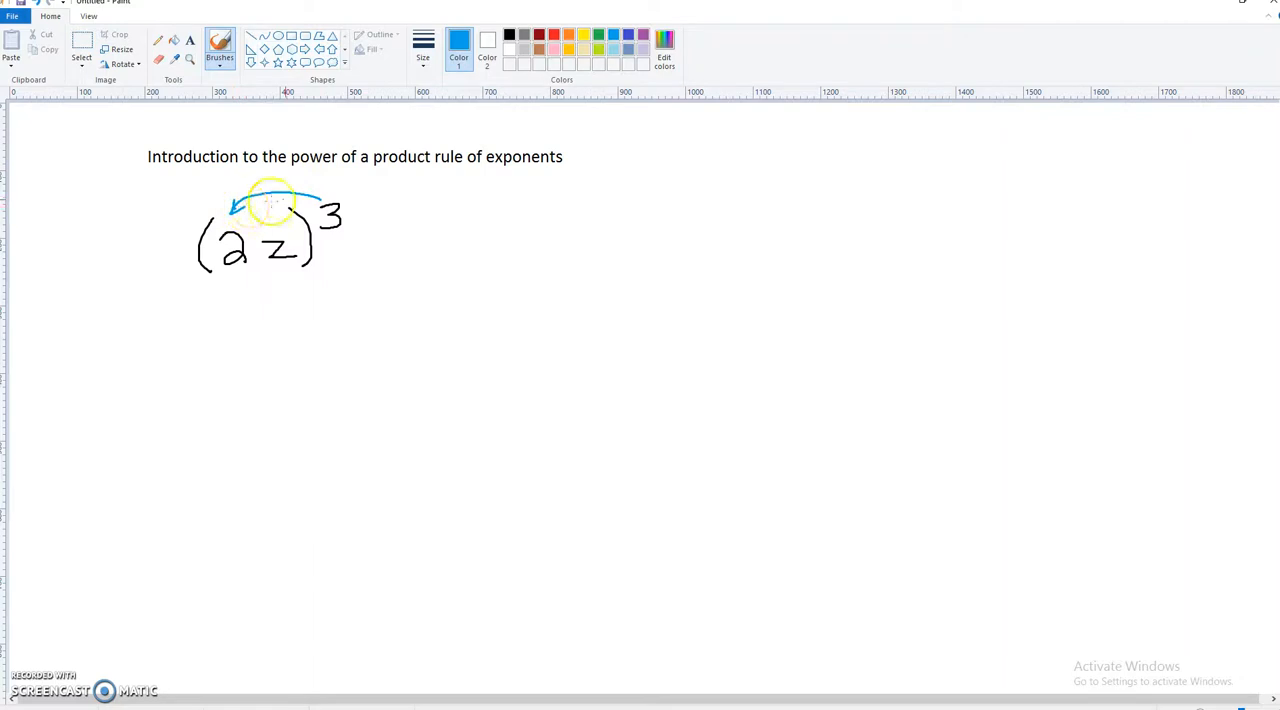
drag(270, 220, 284, 210)
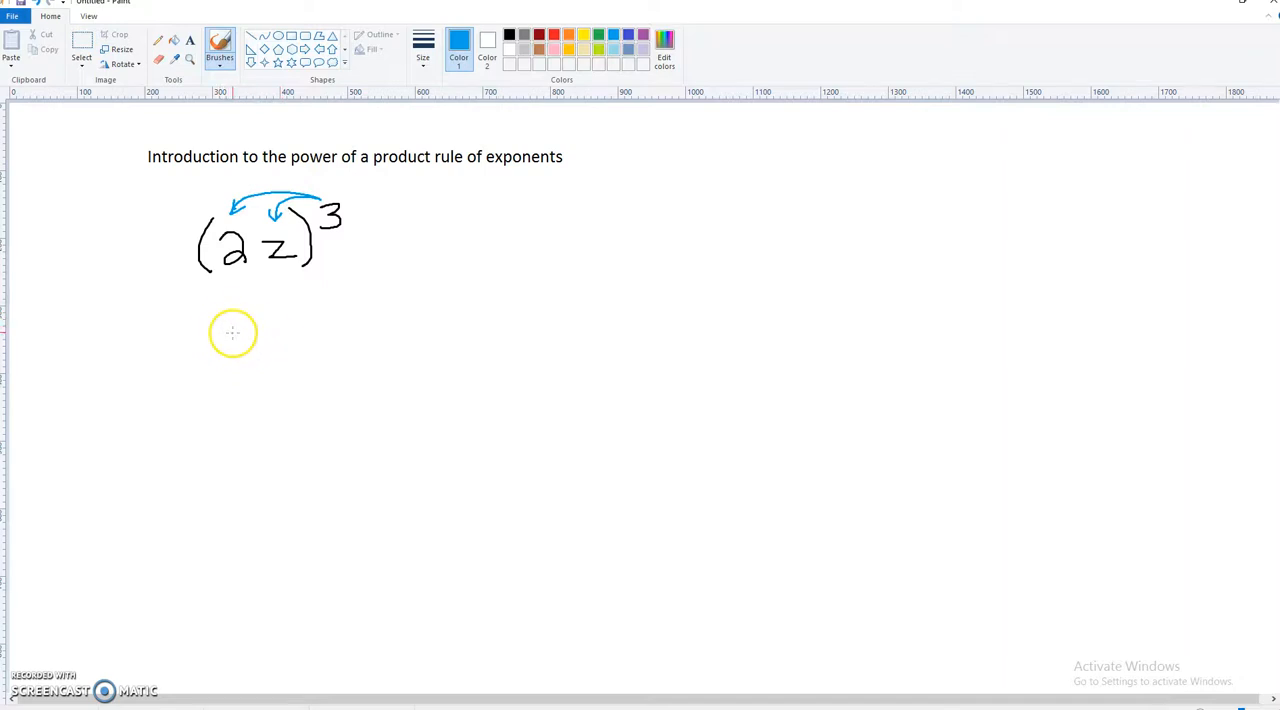
Step: Handwrite 2³ z³ in blue beneath the original expression
drag(224, 340, 240, 350)
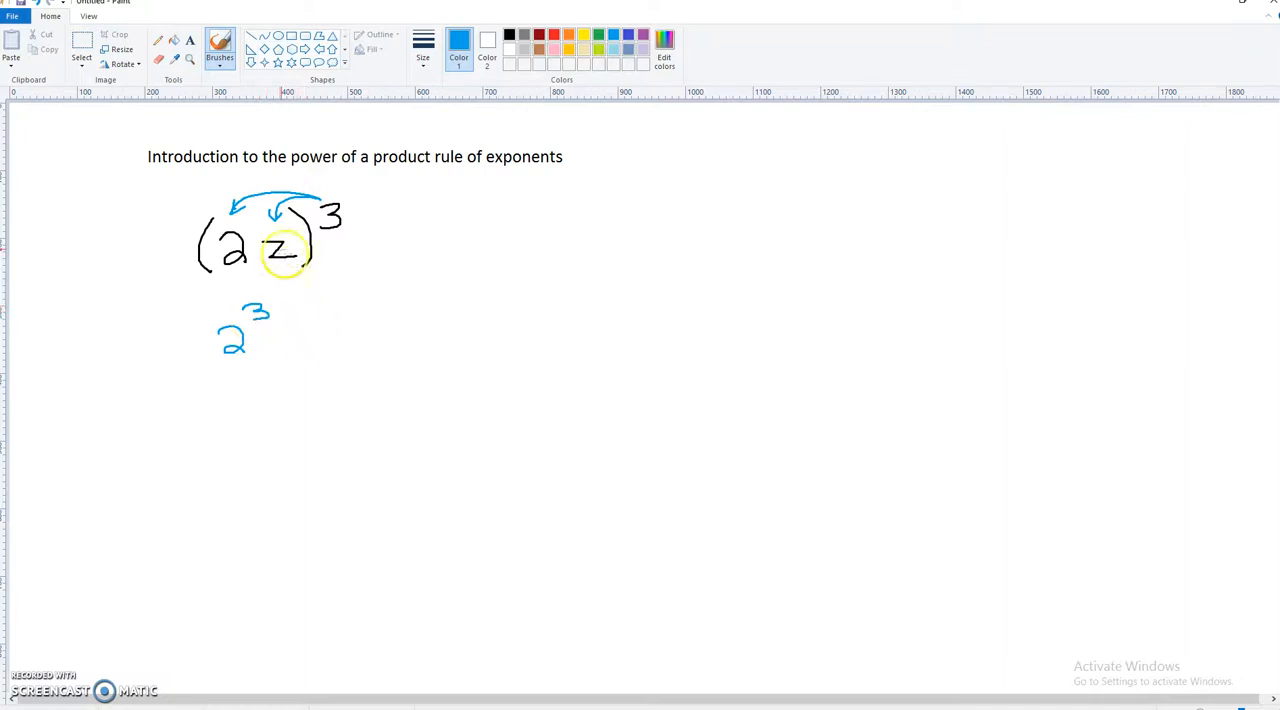
drag(296, 340, 316, 356)
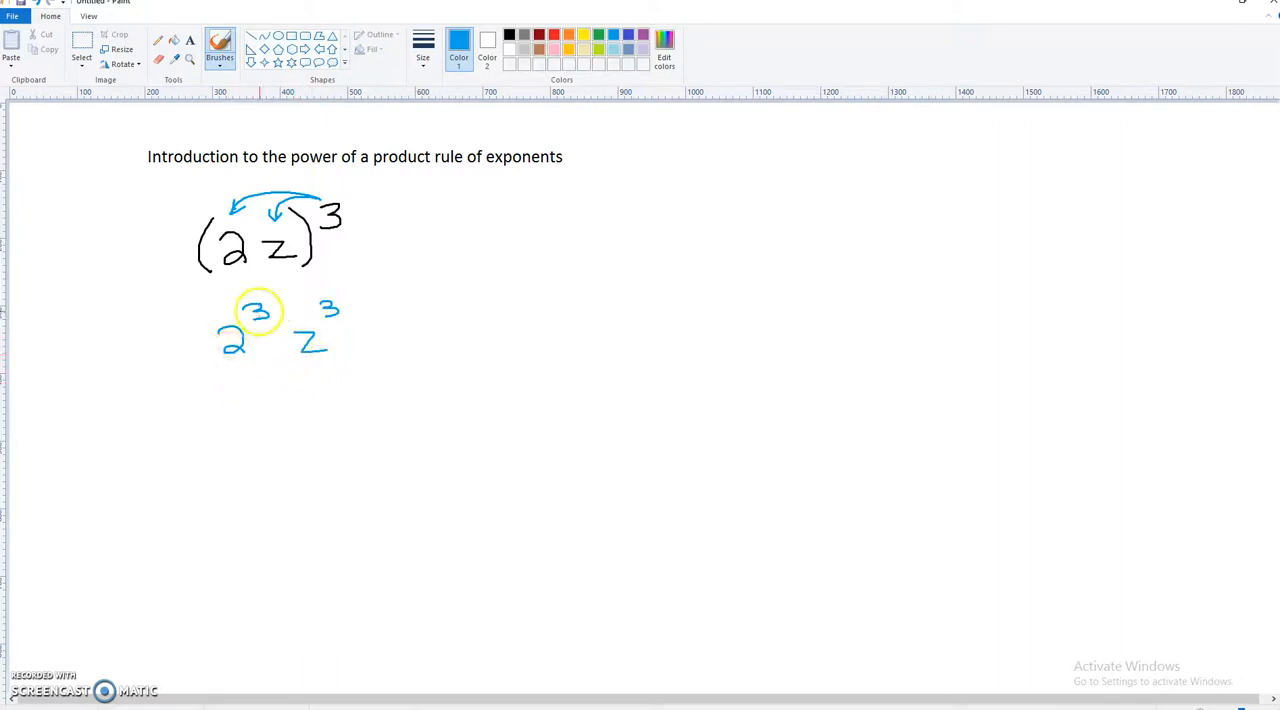
Step: Write 8 on the next line and start the z after it
drag(258, 310, 240, 398)
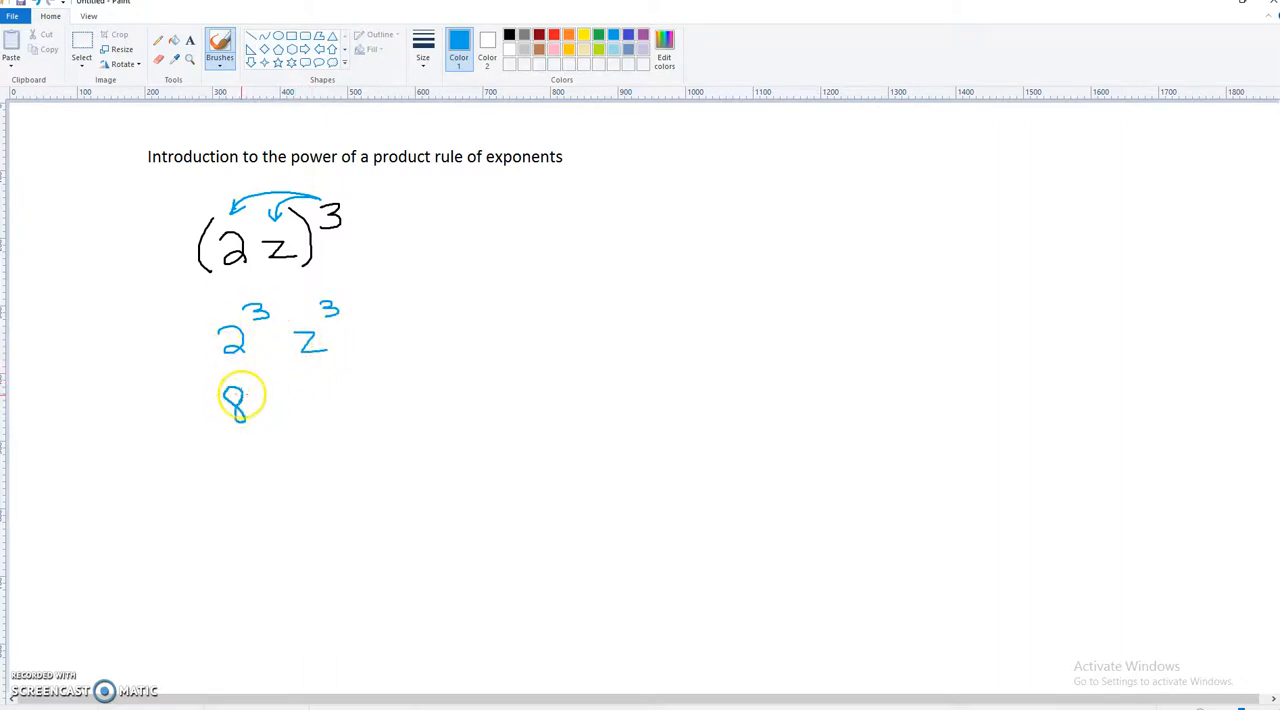
drag(256, 404, 290, 416)
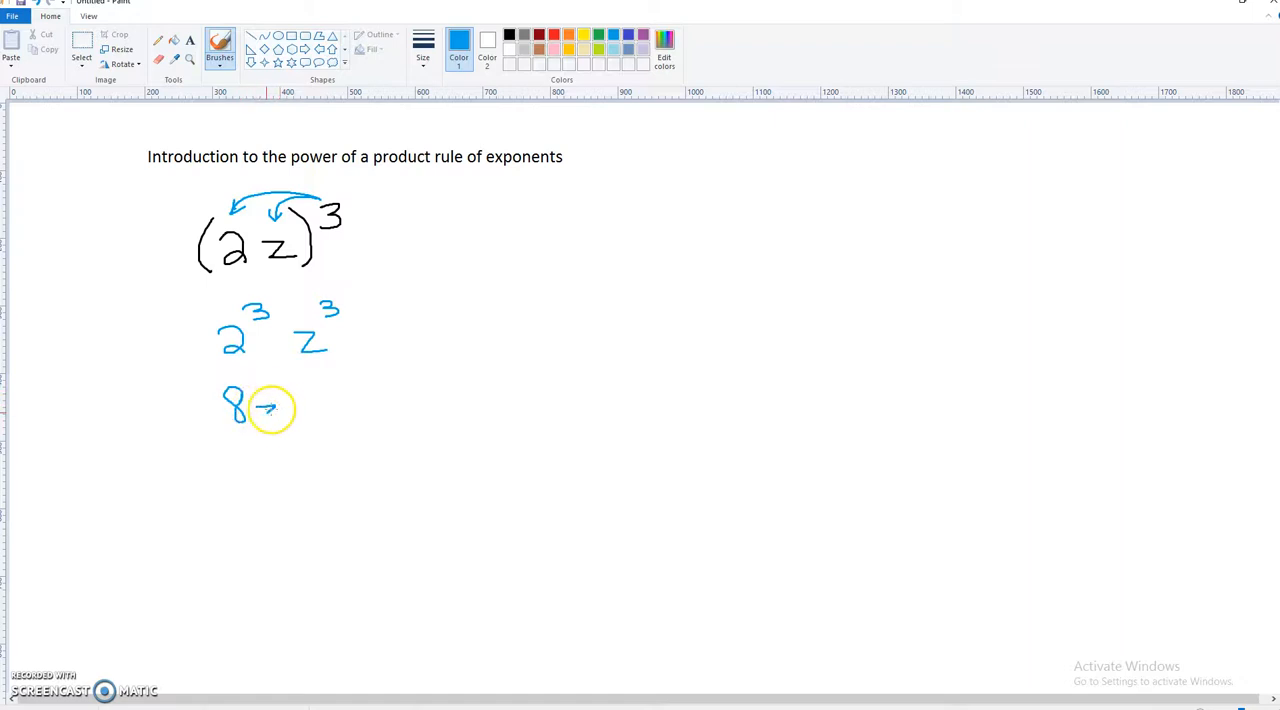